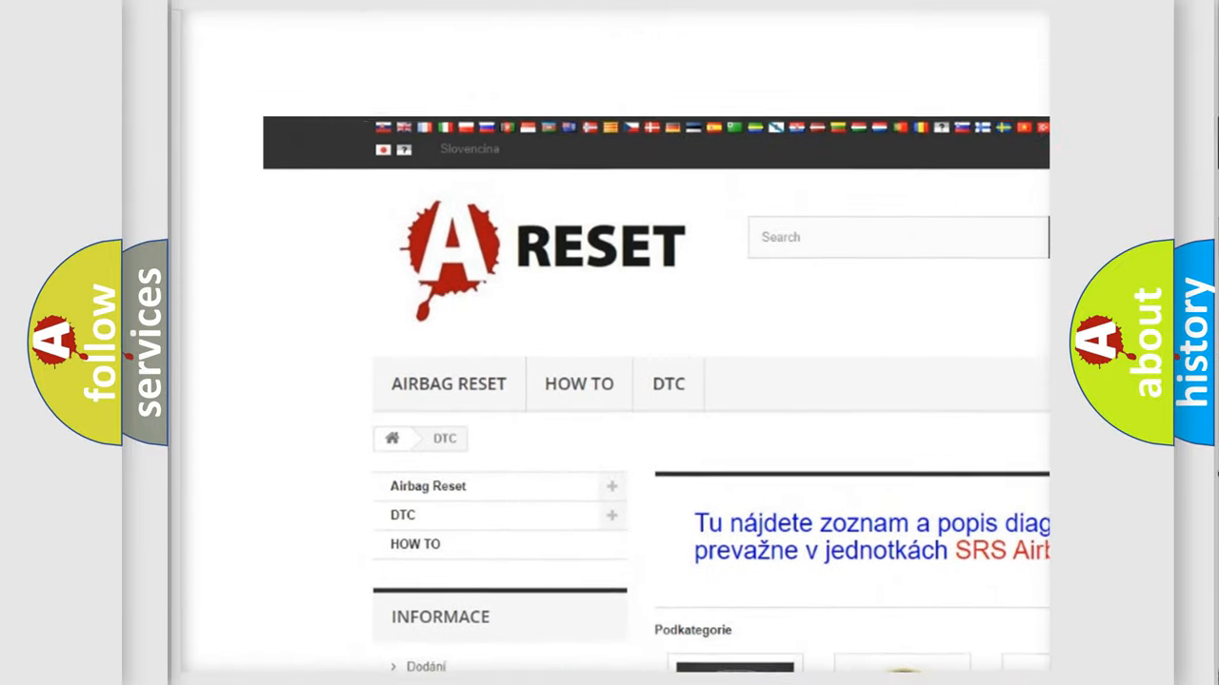
Step: Open the FORD DTC tile from the brand grid to show the B-series trouble code table
scroll("down", 3)
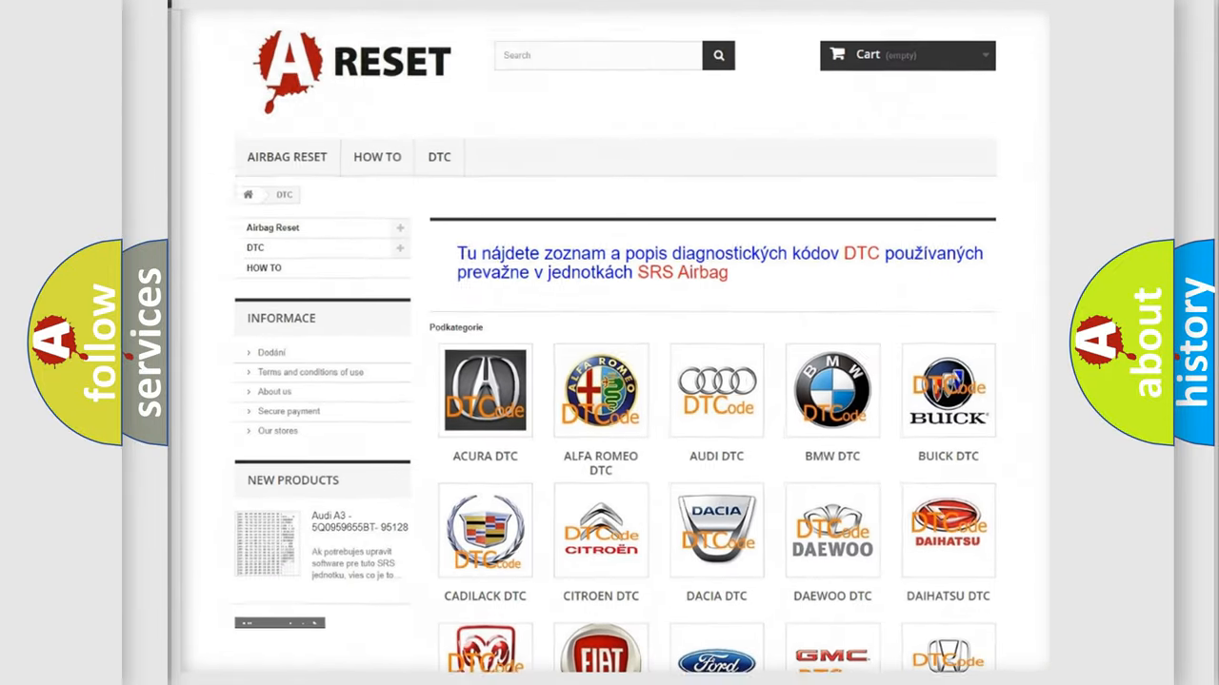
scroll("down", 3)
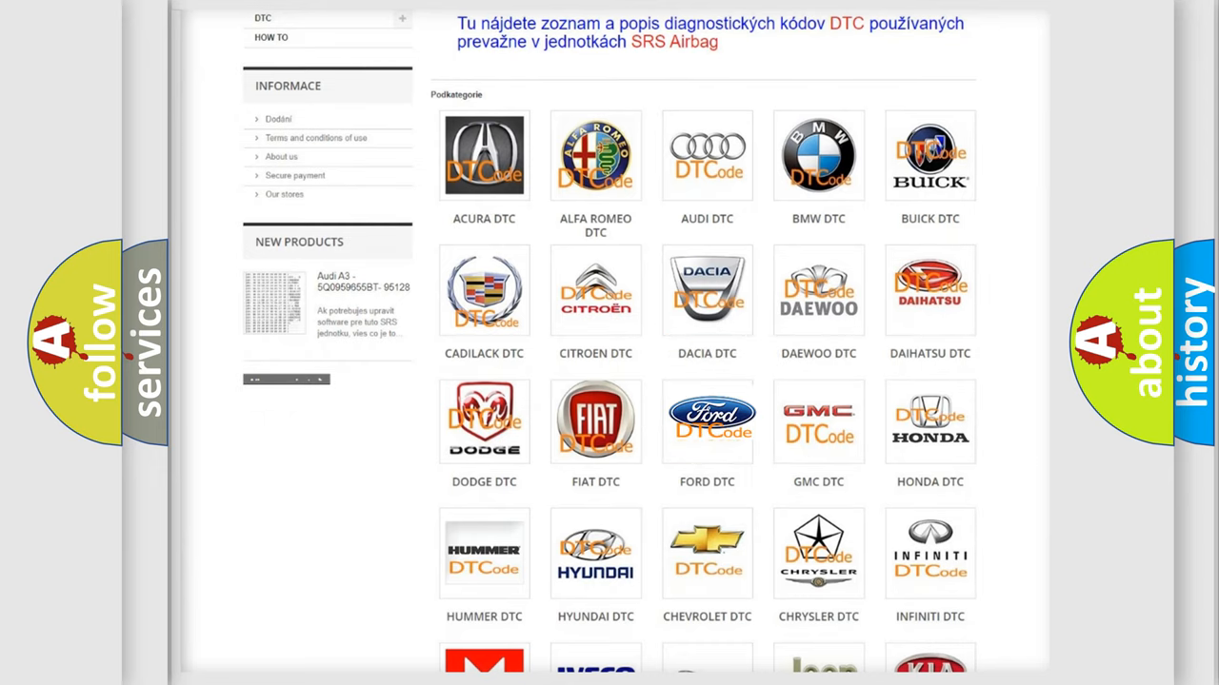
left_click(706, 421)
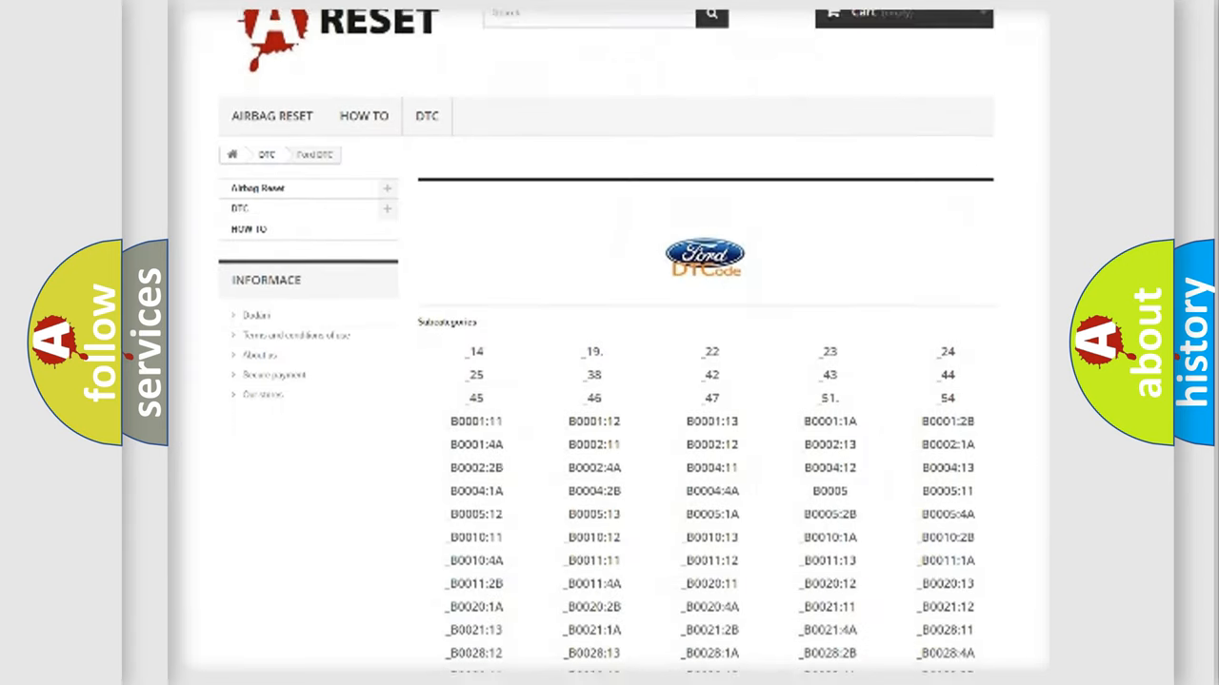
scroll("down", 3)
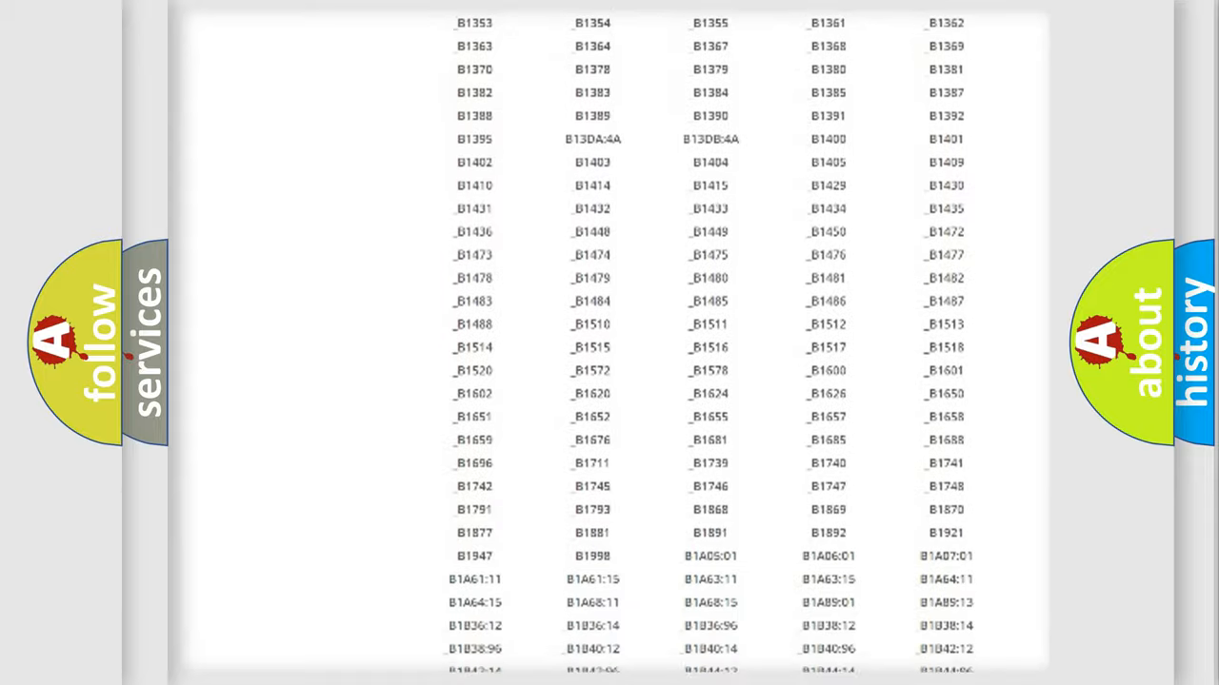